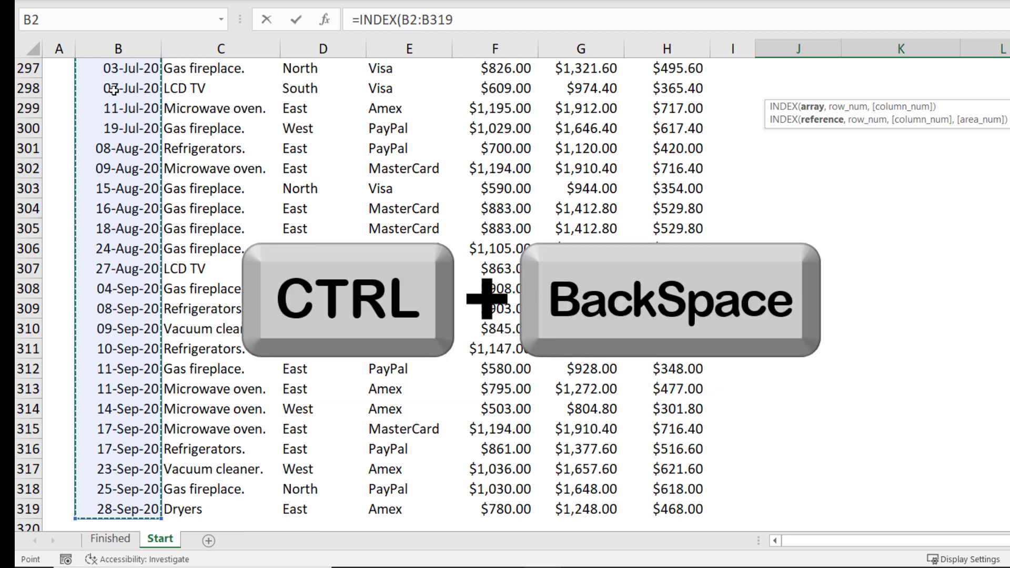
# Jump back to the active formula cell after selecting B2:B319 for the INDEX formula.
pyautogui.press('ctrl+backspace')
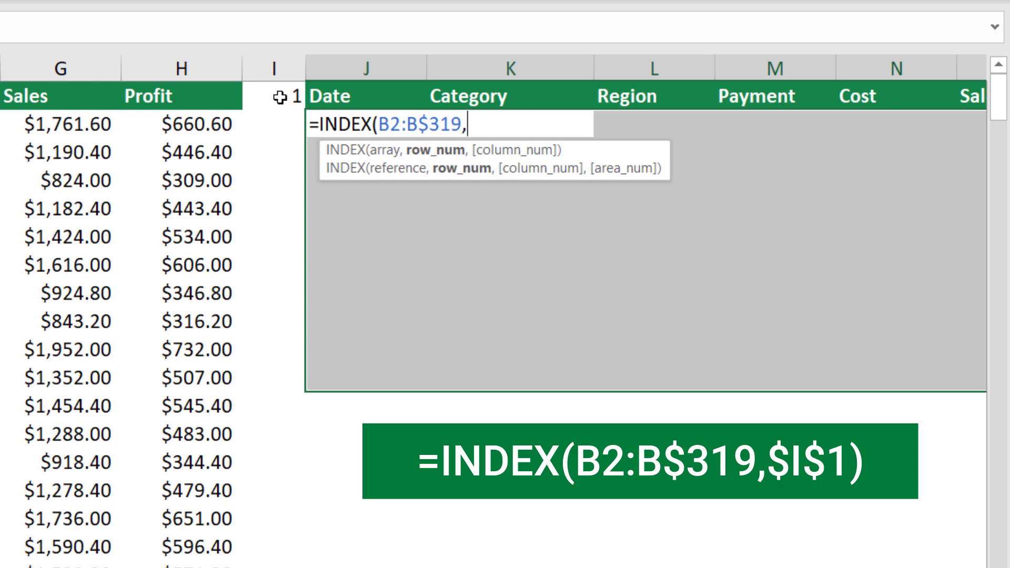
# Confirm the formula =INDEX(B2:B$319,$I$1) so it returns the record at position I1.
pyautogui.press('Enter')
pyautogui.write('=')
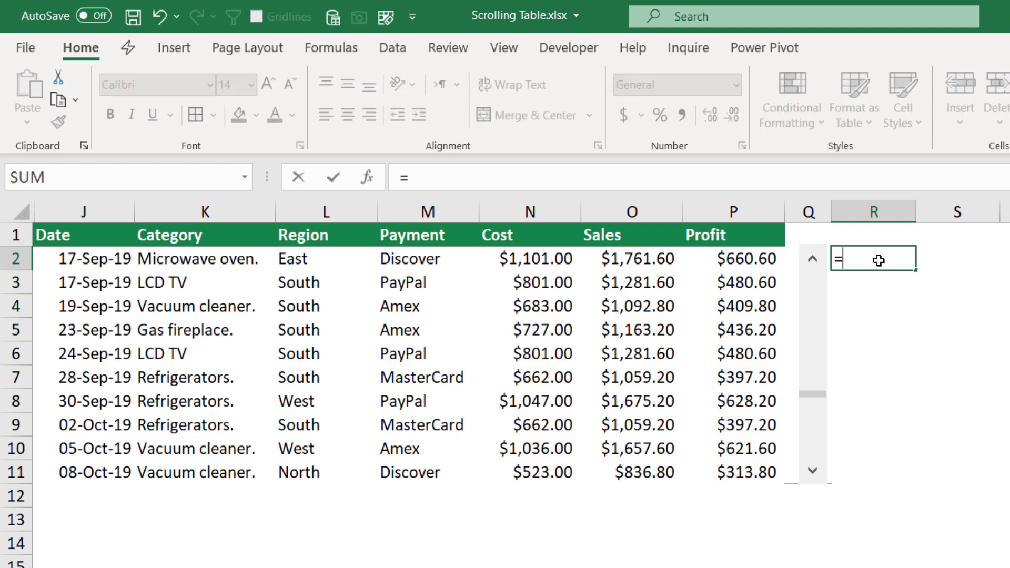
# Enter =ROW() in R2 to return row numbers for the scrolling table.
pyautogui.write('ROW()')
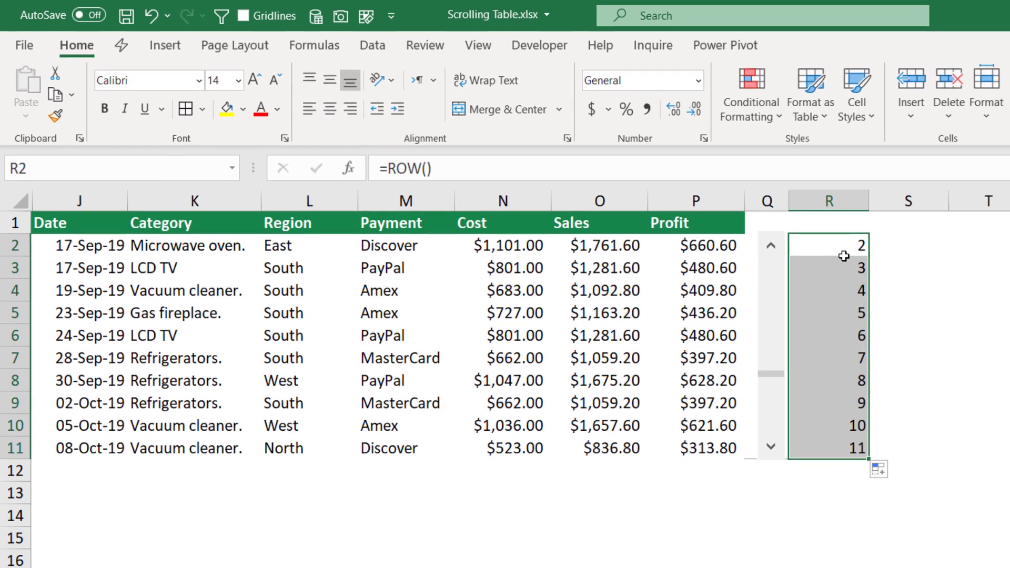